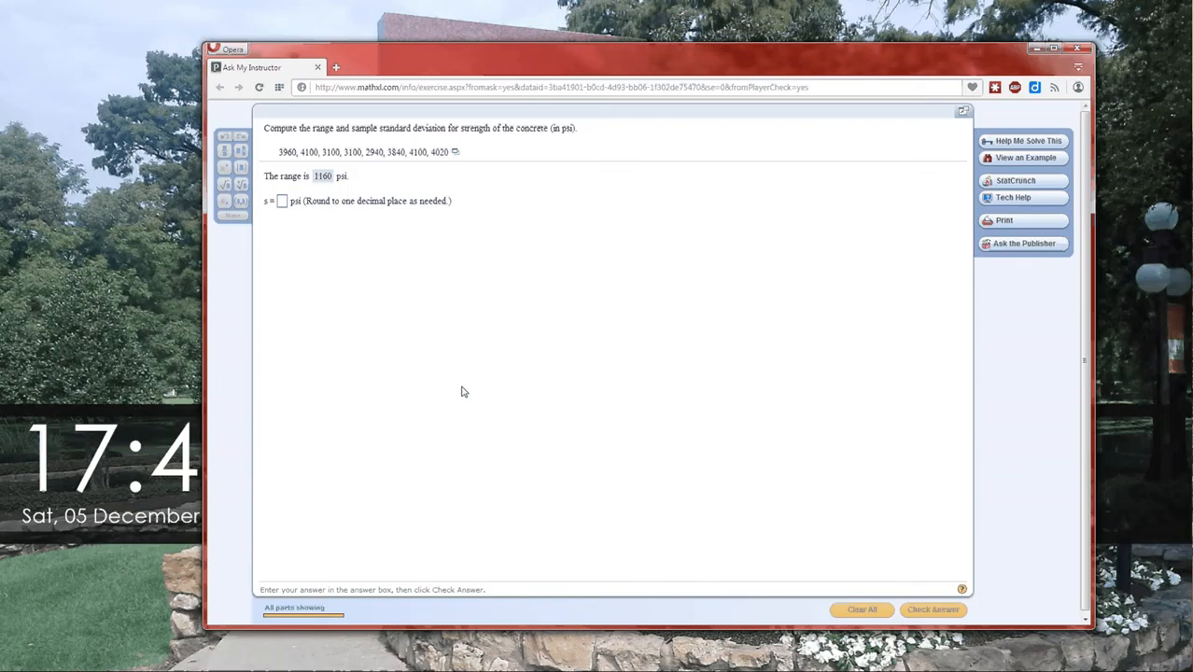
pyautogui.moveTo(420, 172)
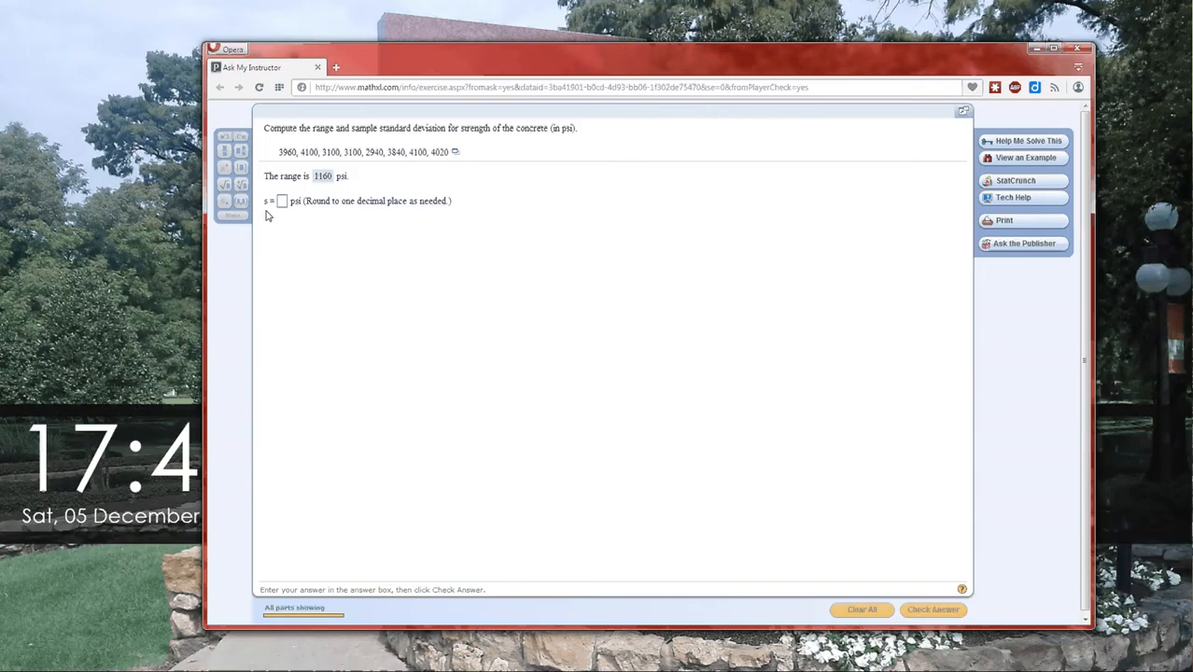
pyautogui.moveTo(288, 235)
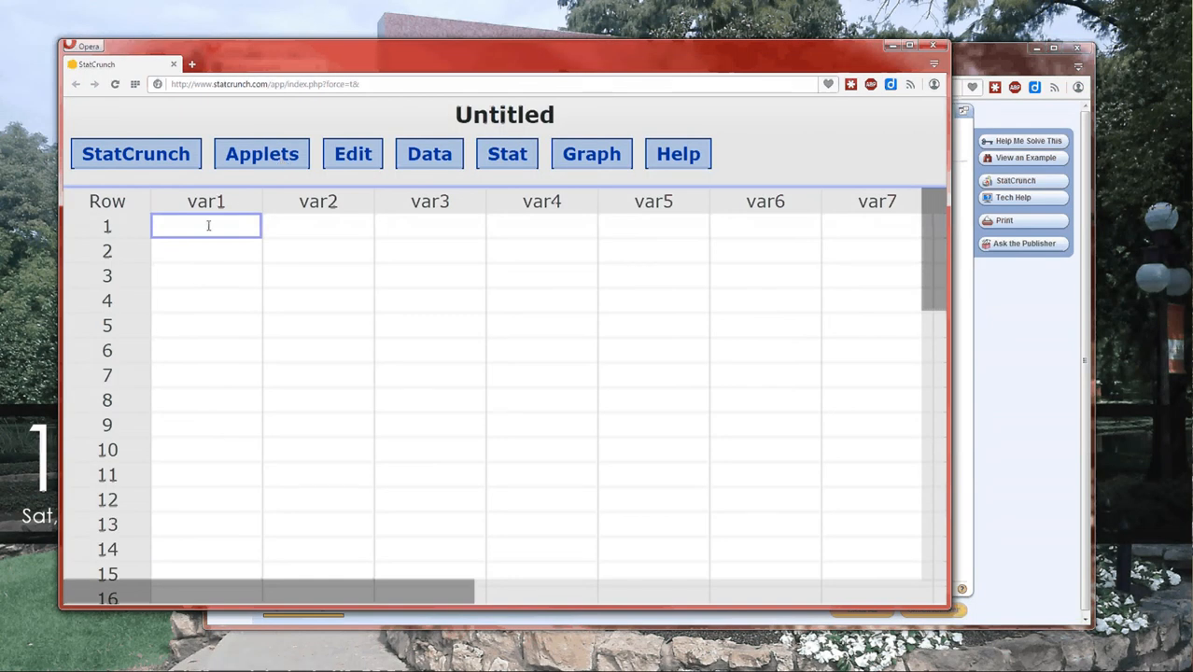
# Enter the strength values 3960, 4100, 3100, 3100, 2940, 3840, 4100, 4020 down column var1
pyautogui.write('3960')
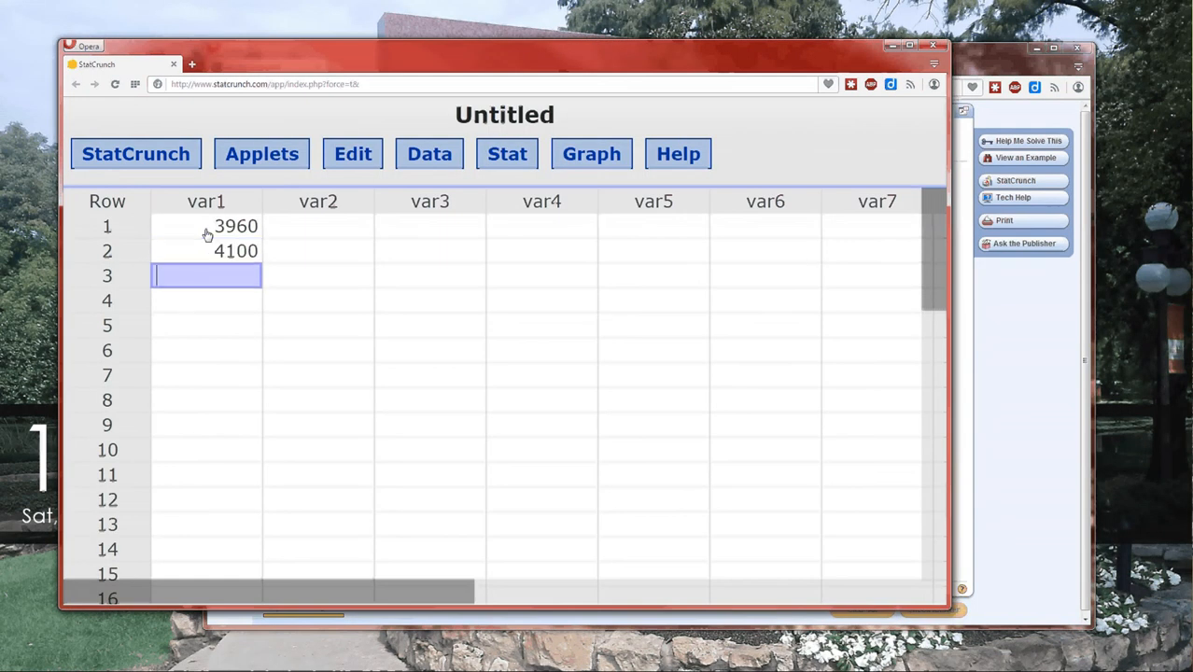
pyautogui.write('3')
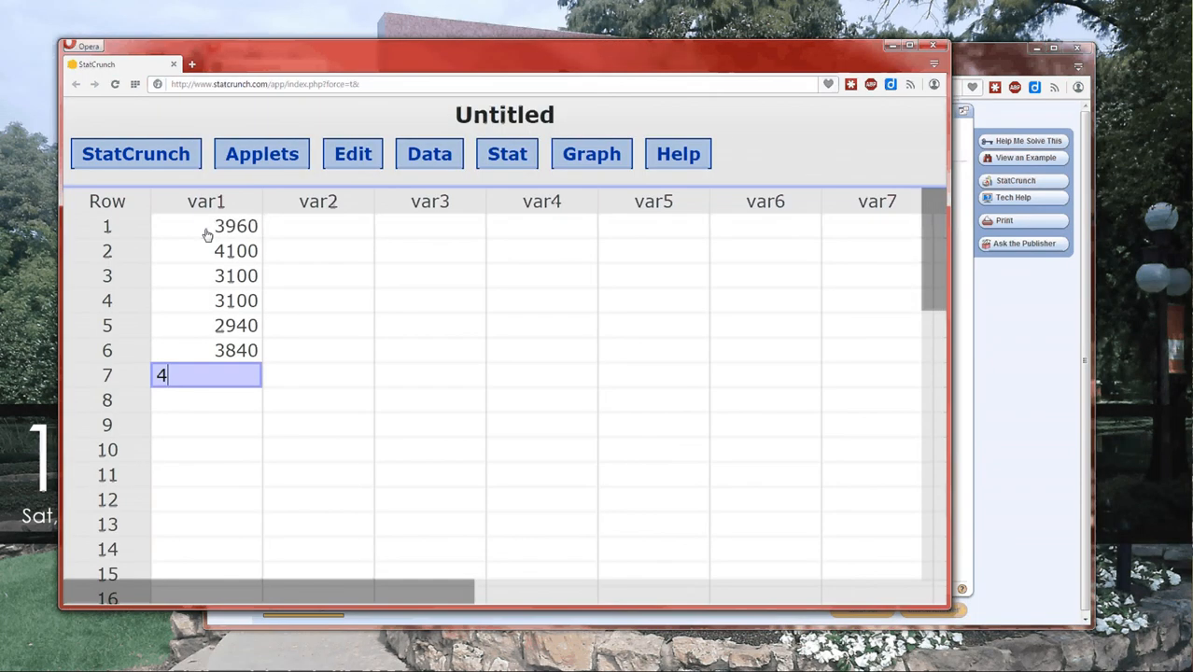
pyautogui.write('100')
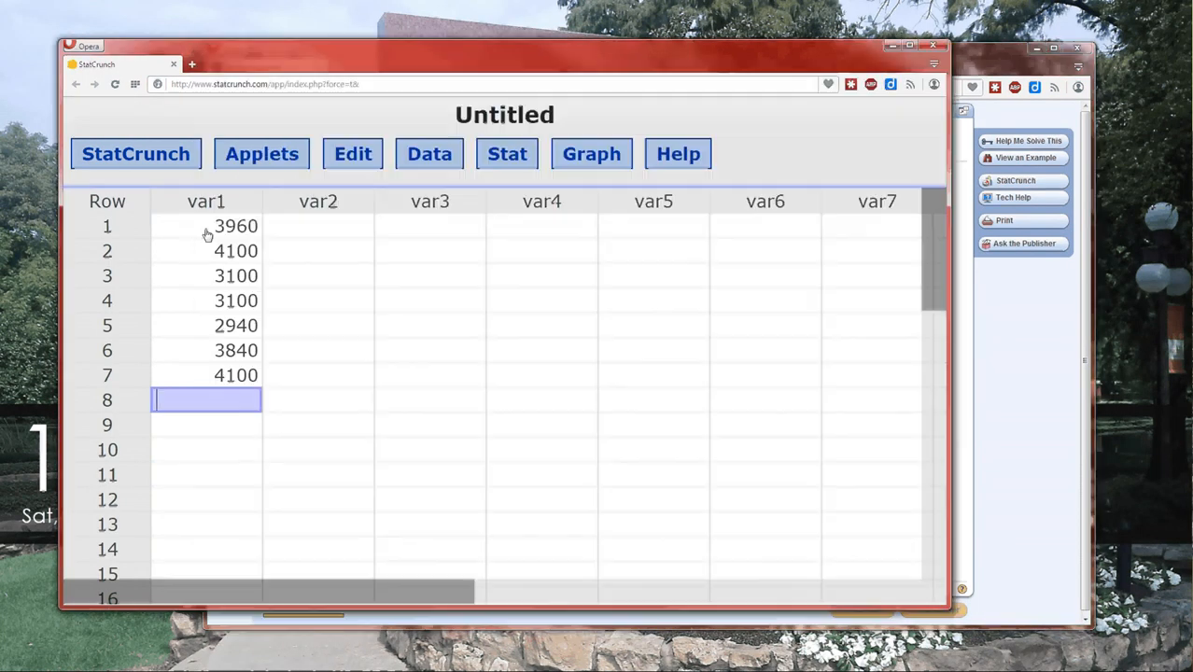
pyautogui.write('4020')
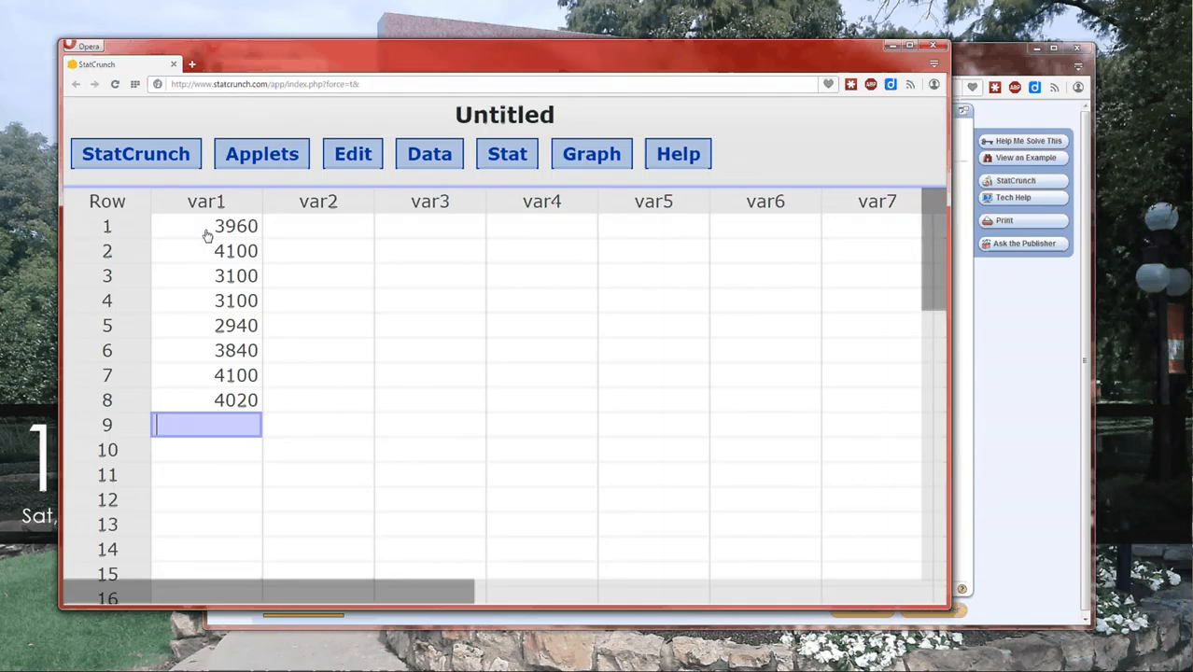
# Compute Summary Stats > Columns for var1, giving mean 3645 and standard deviation about 504.69
pyautogui.click(507, 153)
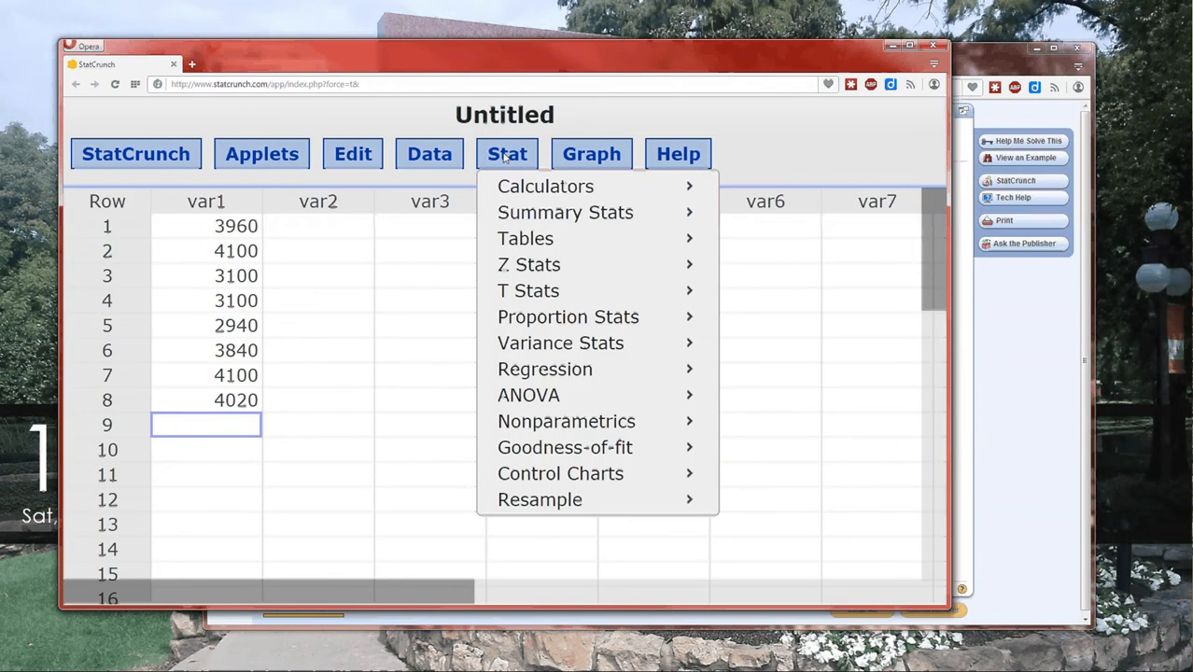
pyautogui.moveTo(545, 187)
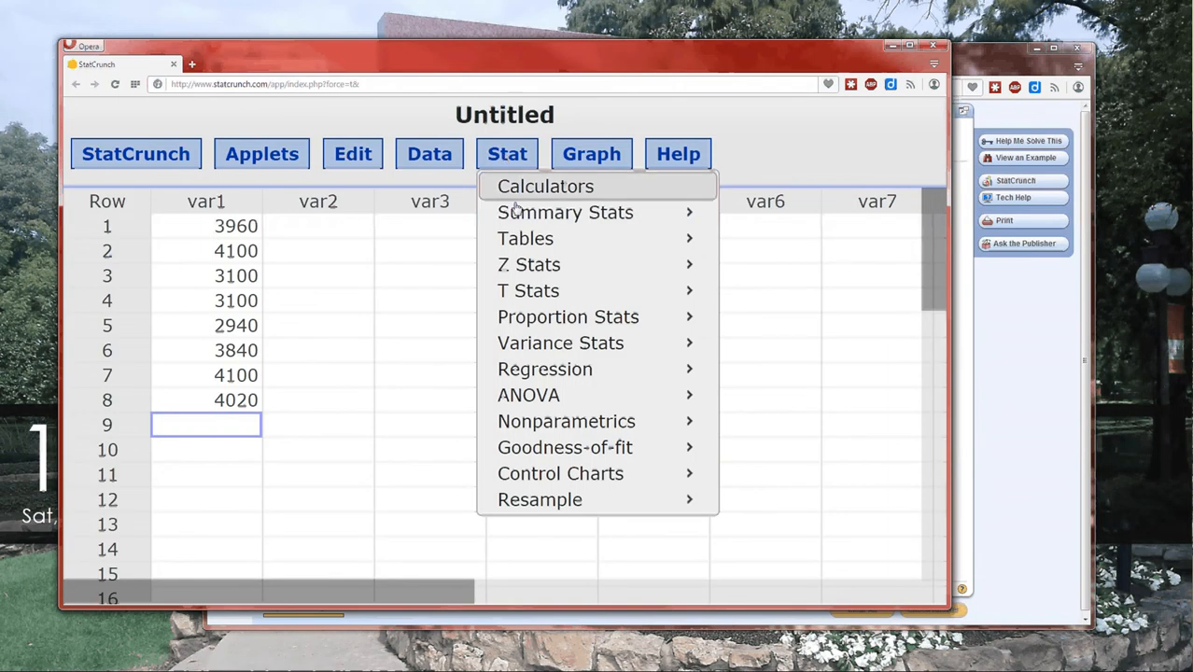
pyautogui.moveTo(564, 213)
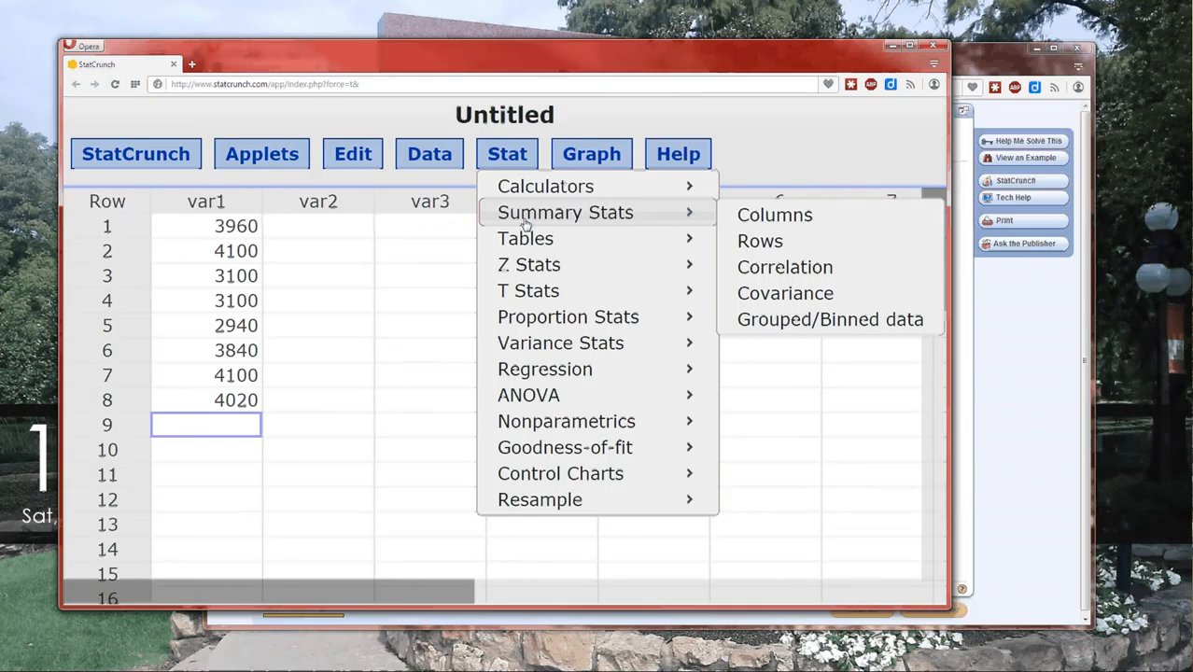
pyautogui.moveTo(724, 217)
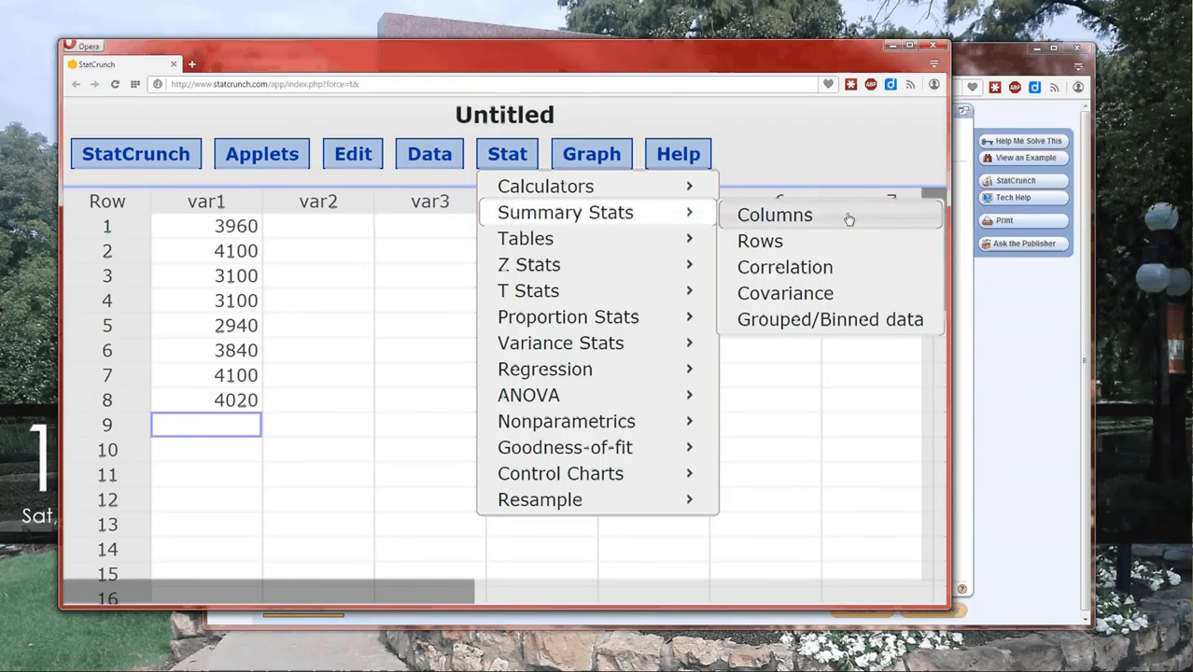
pyautogui.click(773, 215)
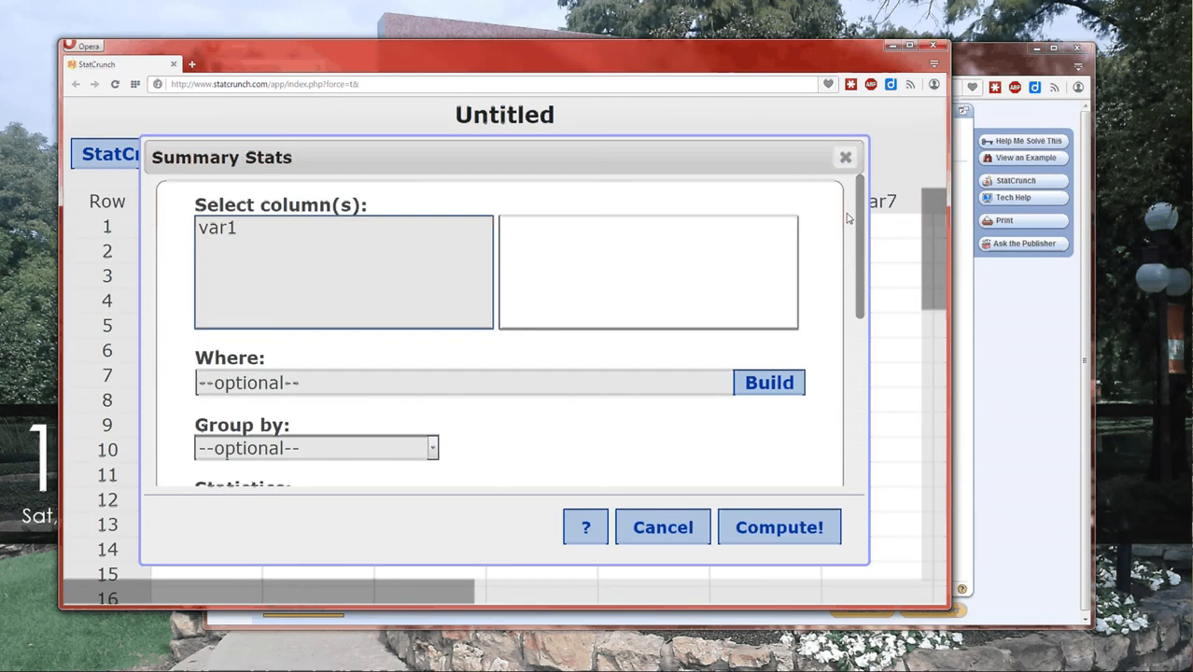
pyautogui.click(216, 228)
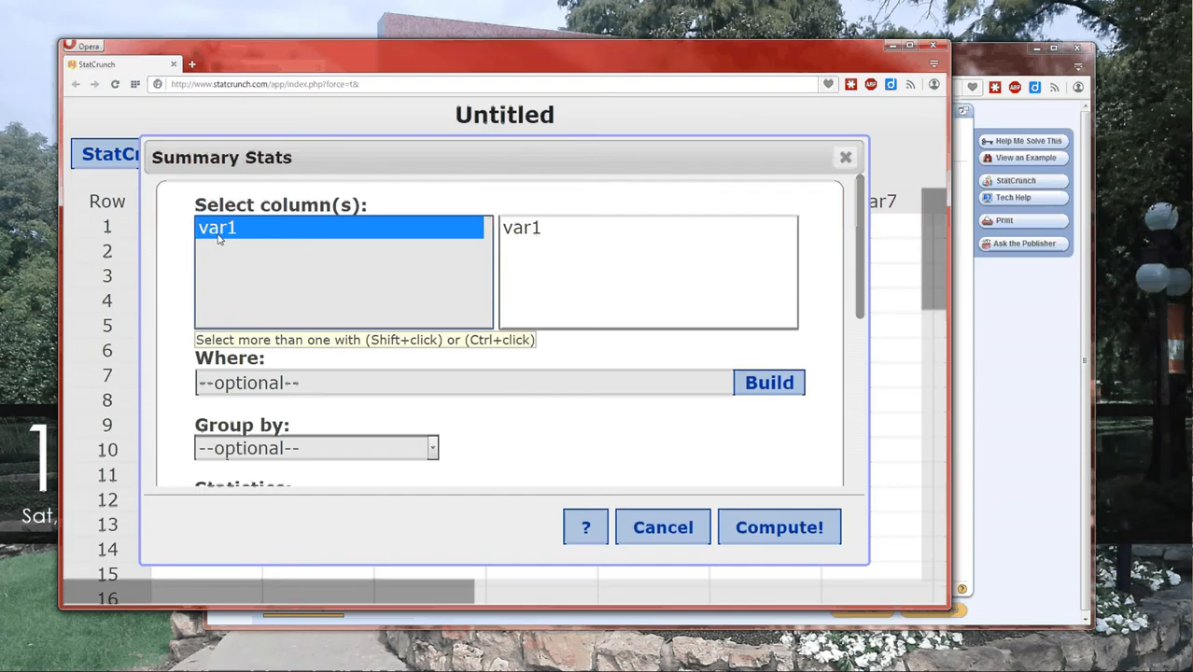
pyautogui.click(778, 527)
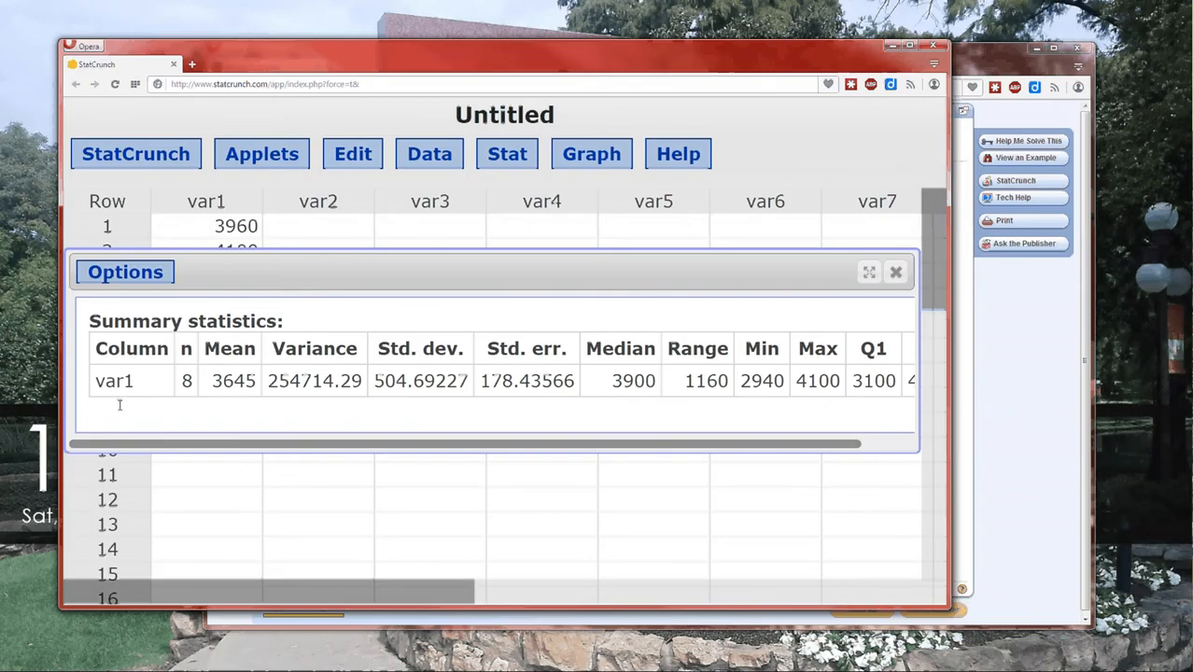
pyautogui.moveTo(186, 396)
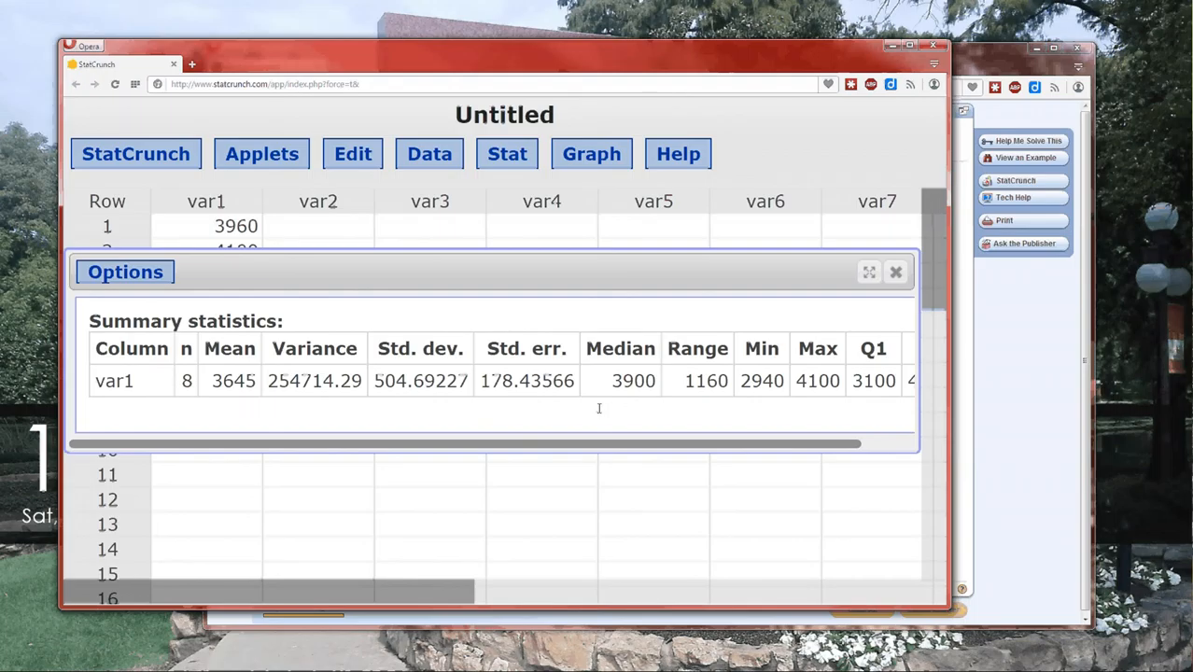
pyautogui.moveTo(633, 407)
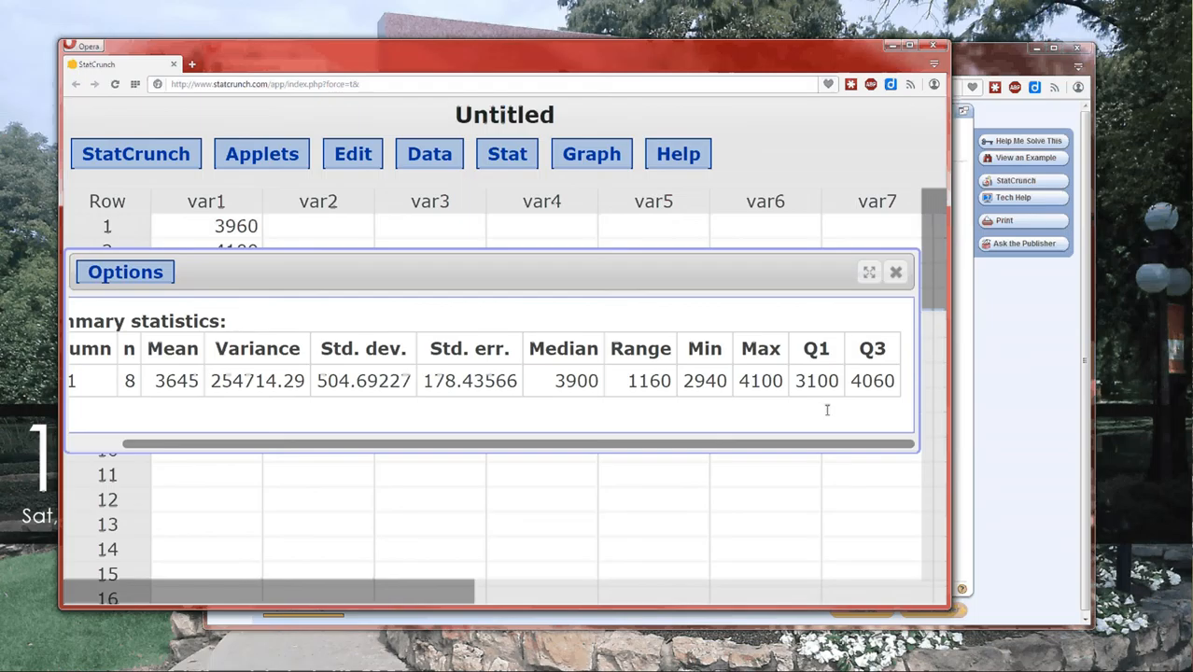
pyautogui.moveTo(878, 407)
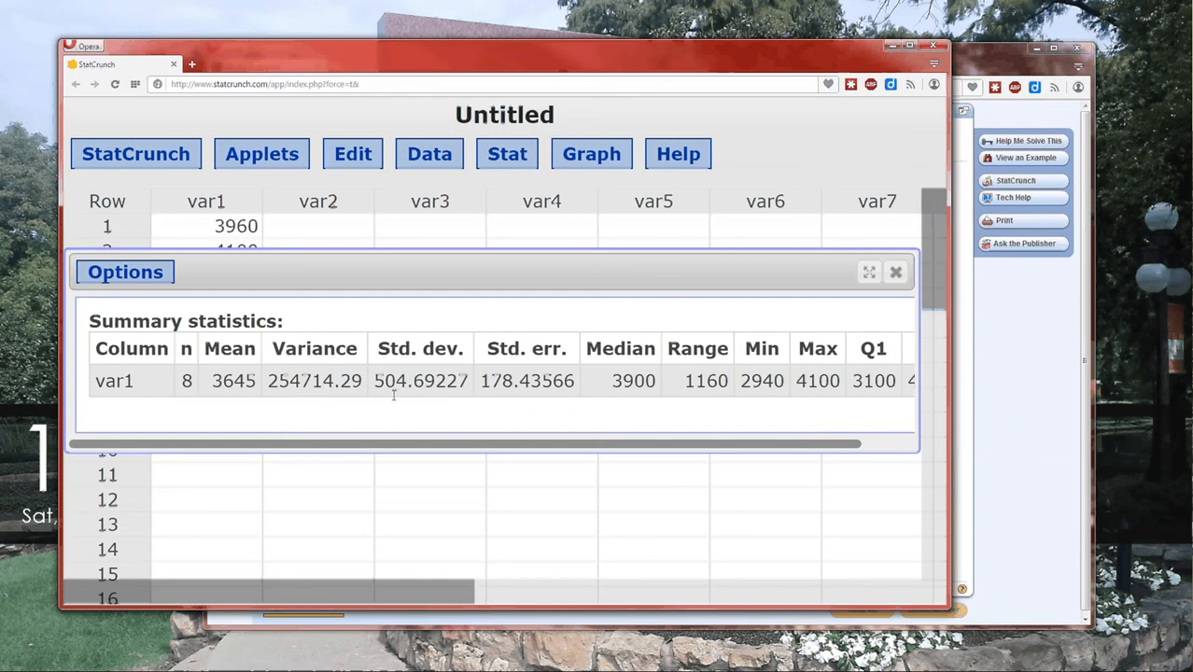
pyautogui.moveTo(418, 396)
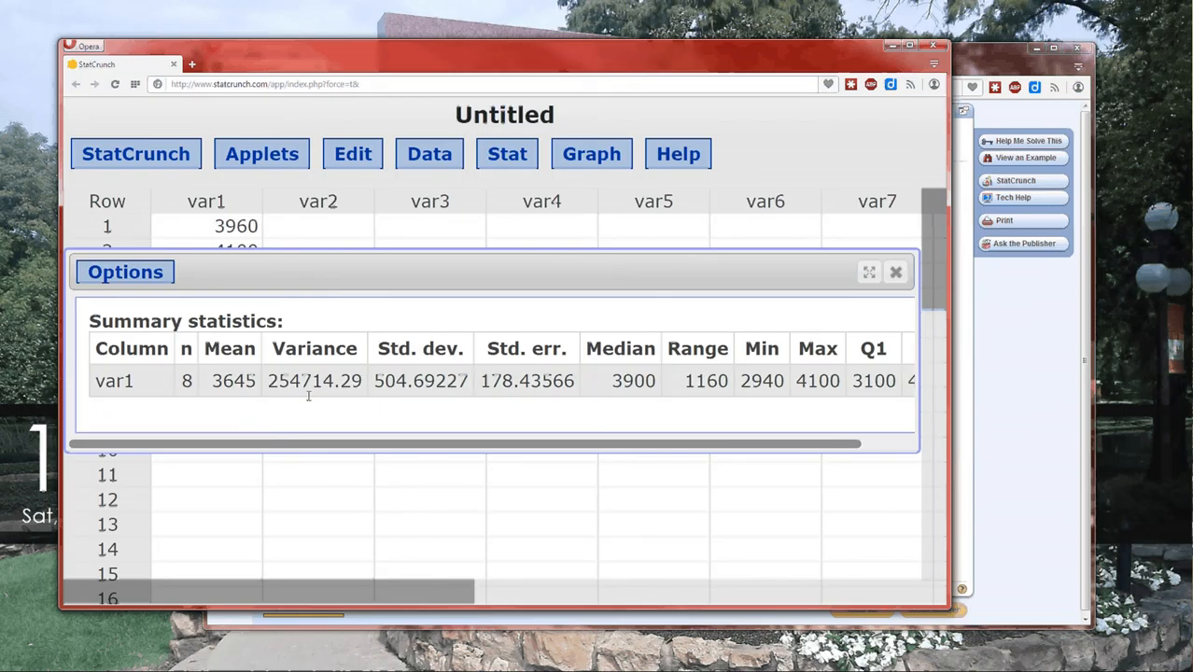
pyautogui.moveTo(321, 399)
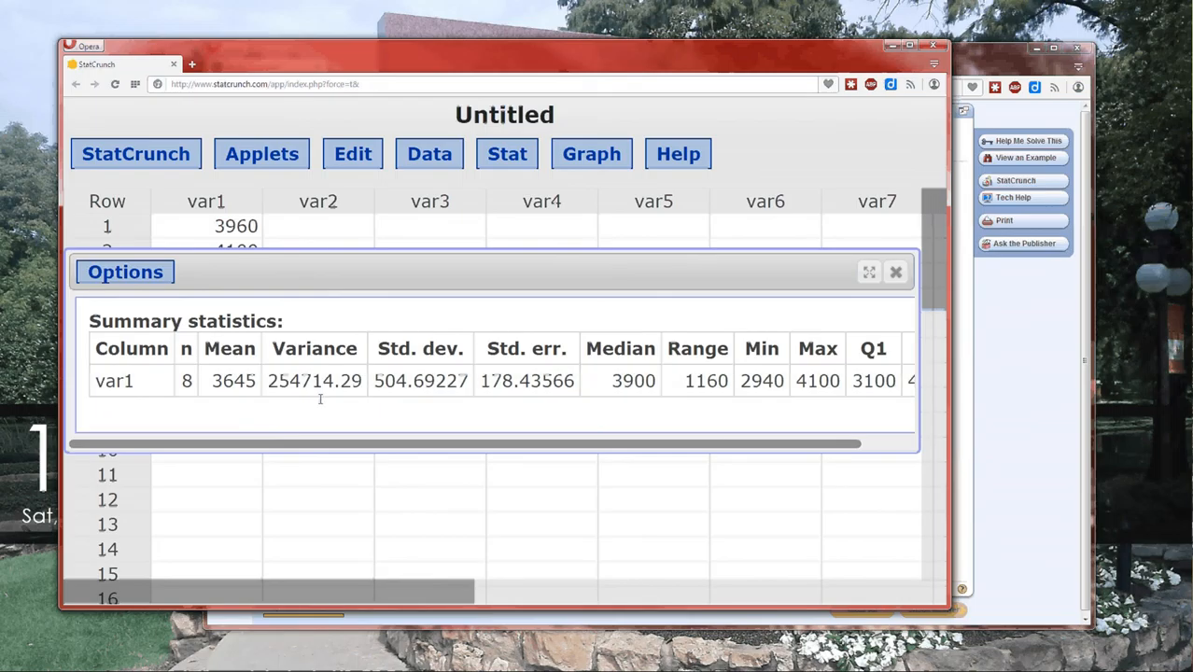